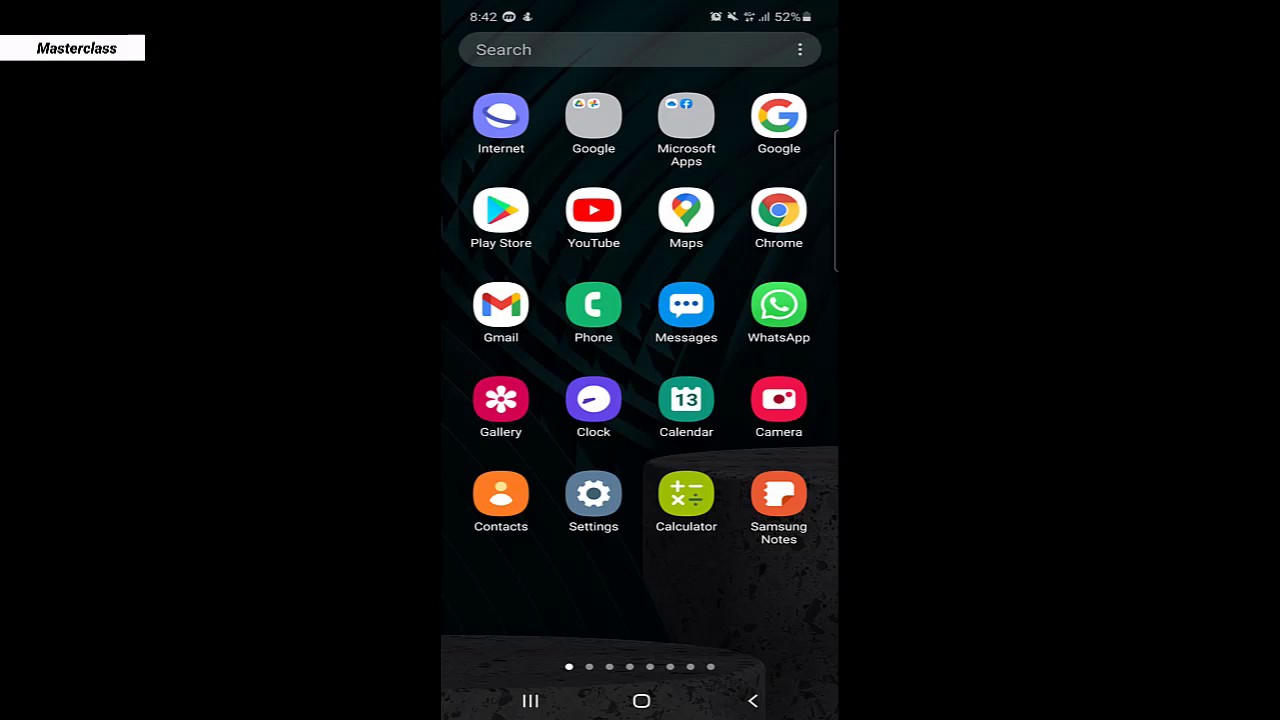
- Launch Gmail and reach its Settings page from the side menu
left_click(500, 303)
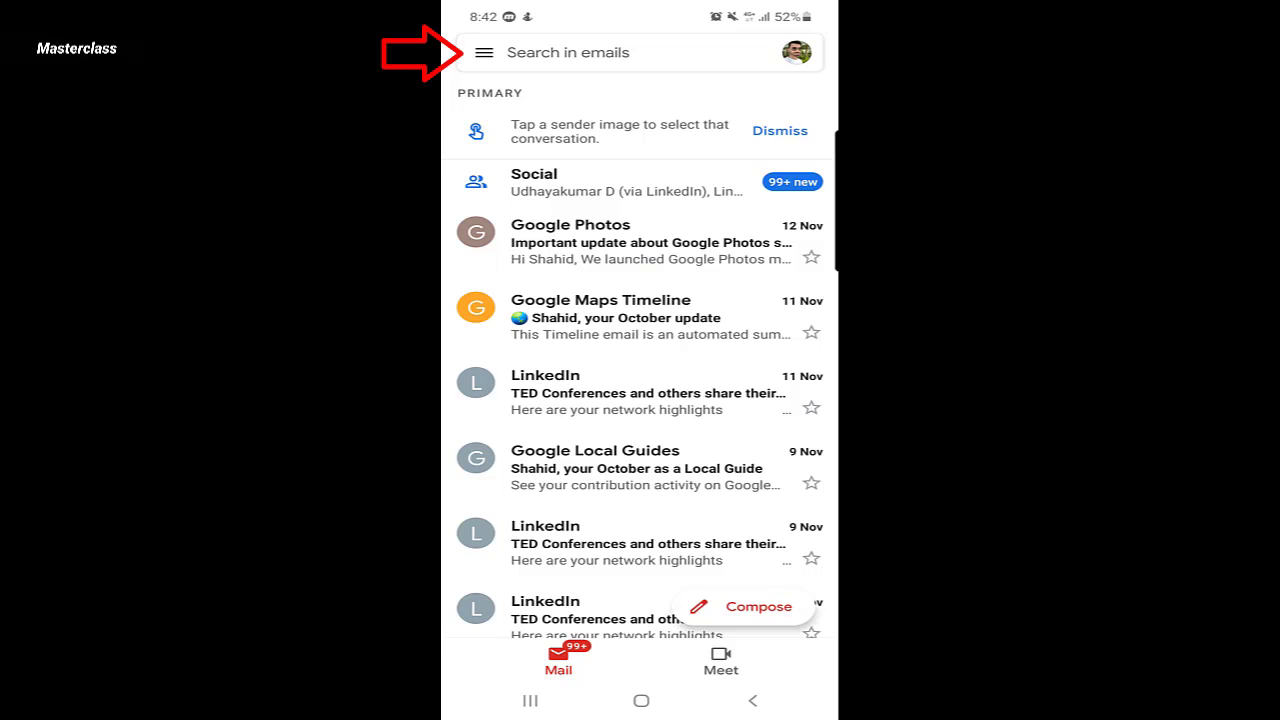
left_click(484, 52)
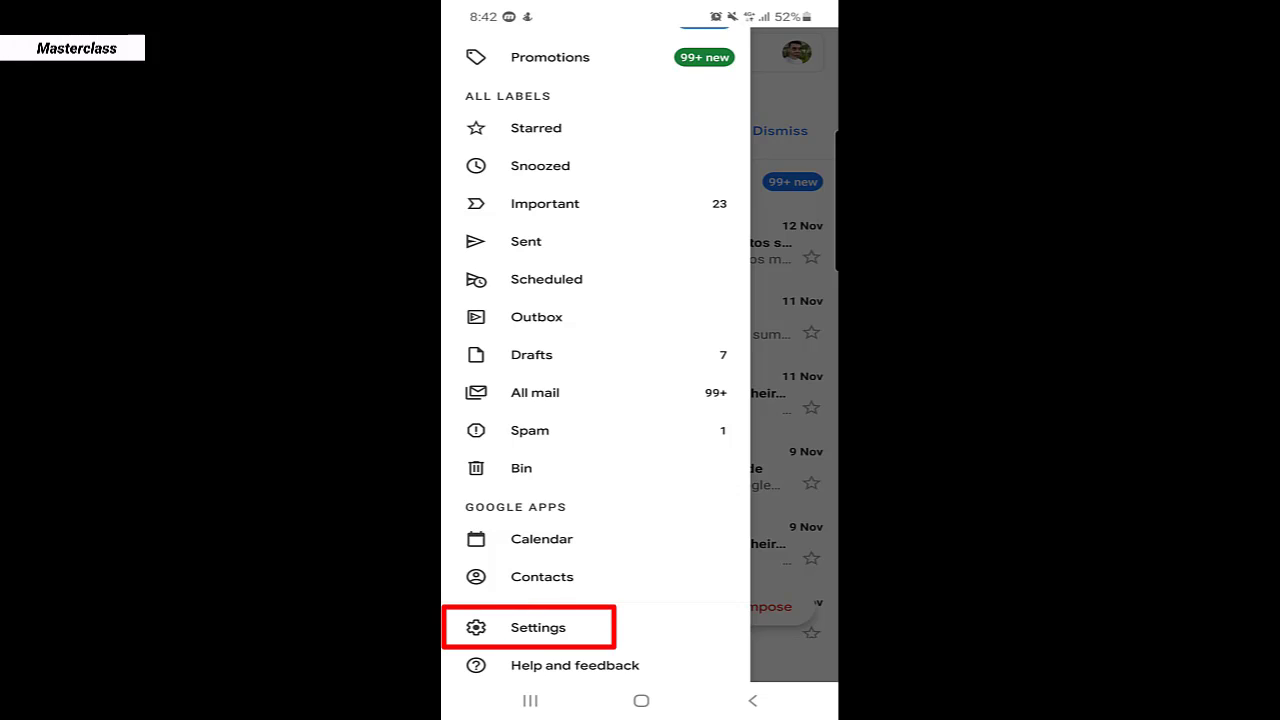
left_click(536, 626)
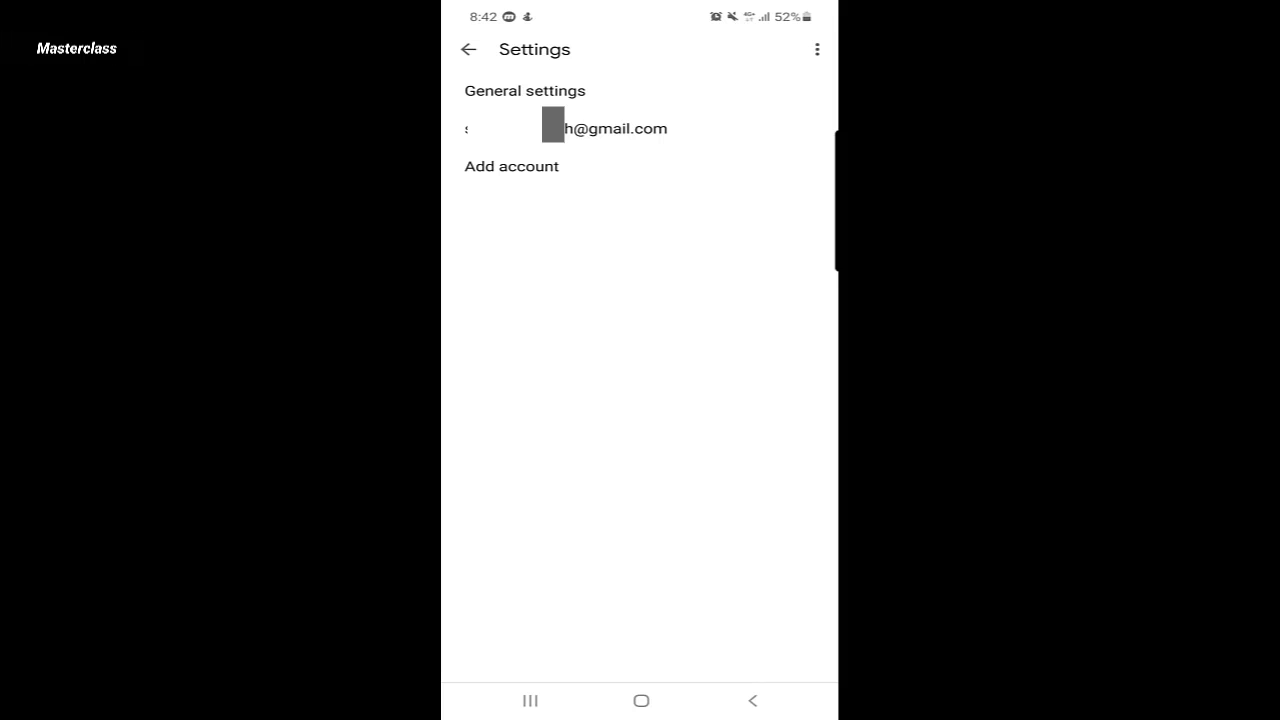
- Go from the signed-in account's settings to its Google Account management page
left_click(574, 128)
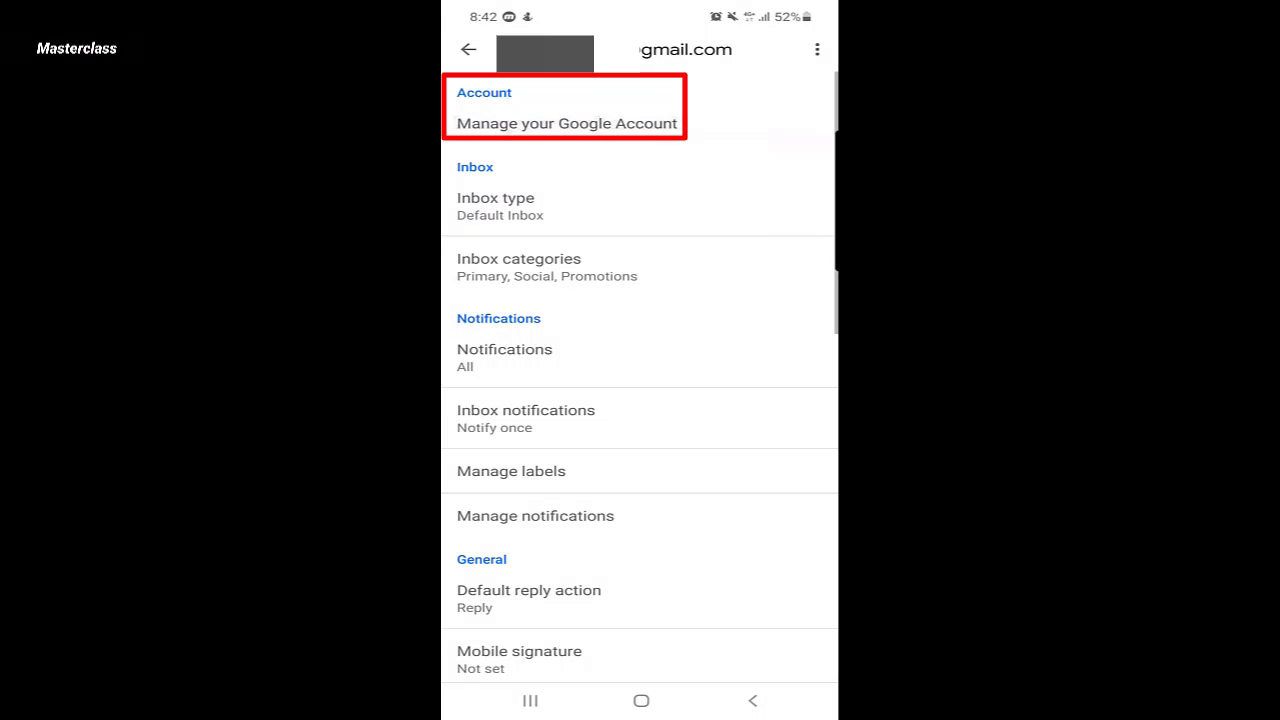
left_click(559, 124)
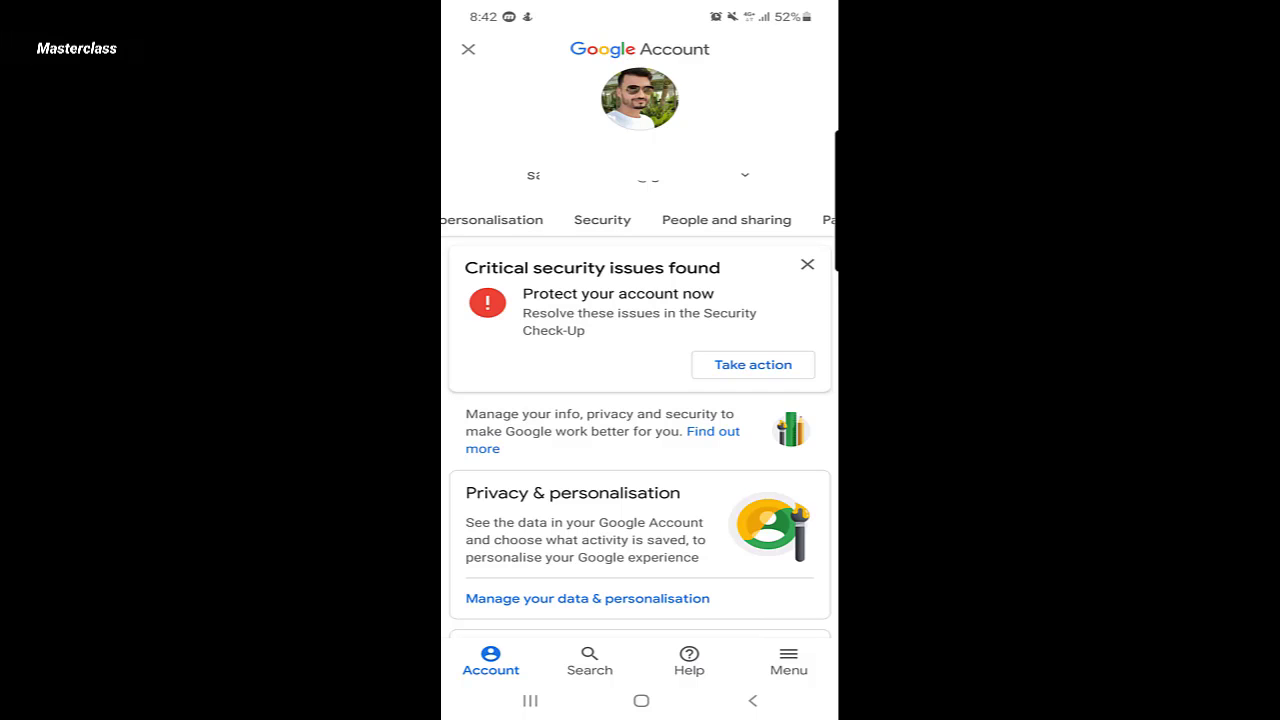
- Switch to the Security section and scroll to the 'Your devices' card
left_click(601, 219)
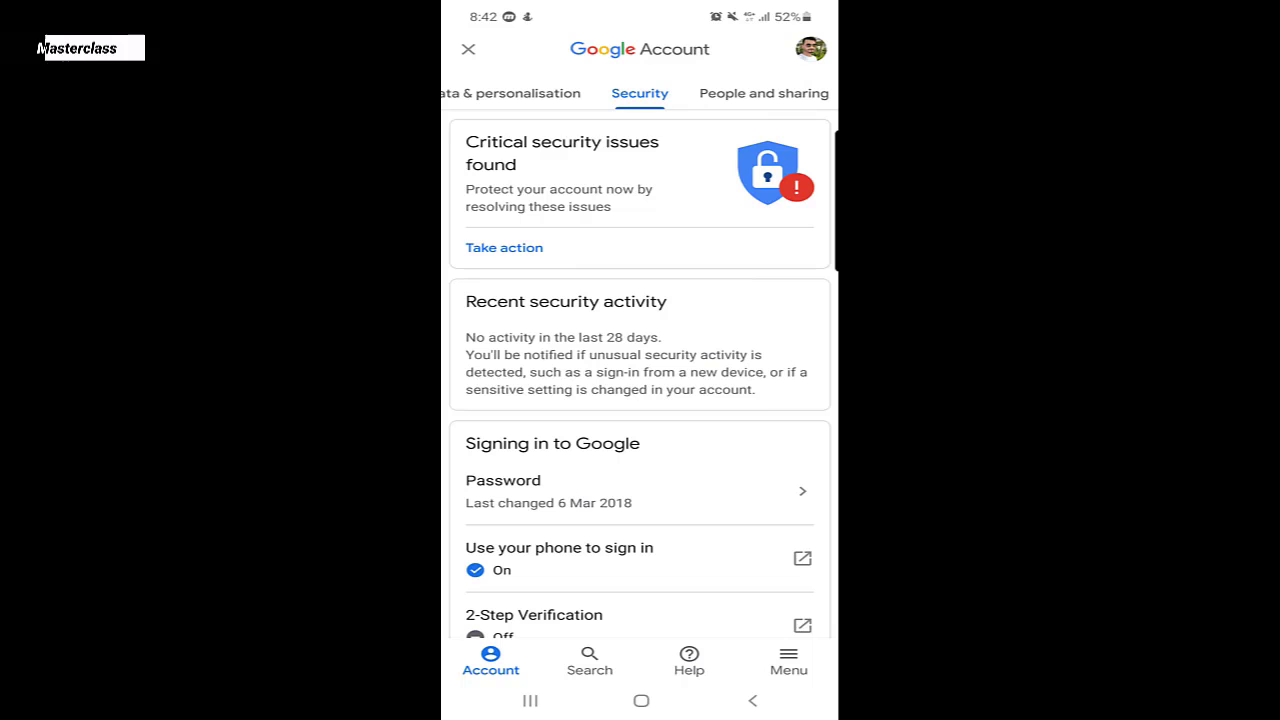
scroll("down", 3)
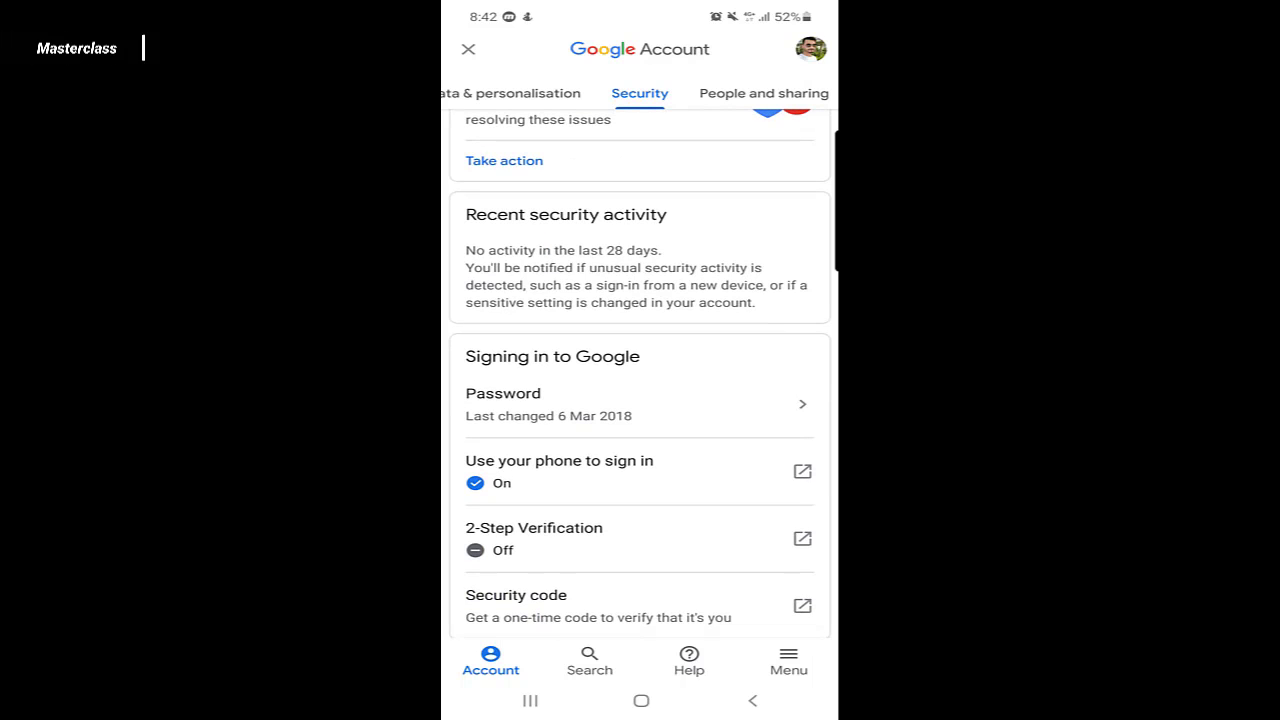
scroll("down", 3)
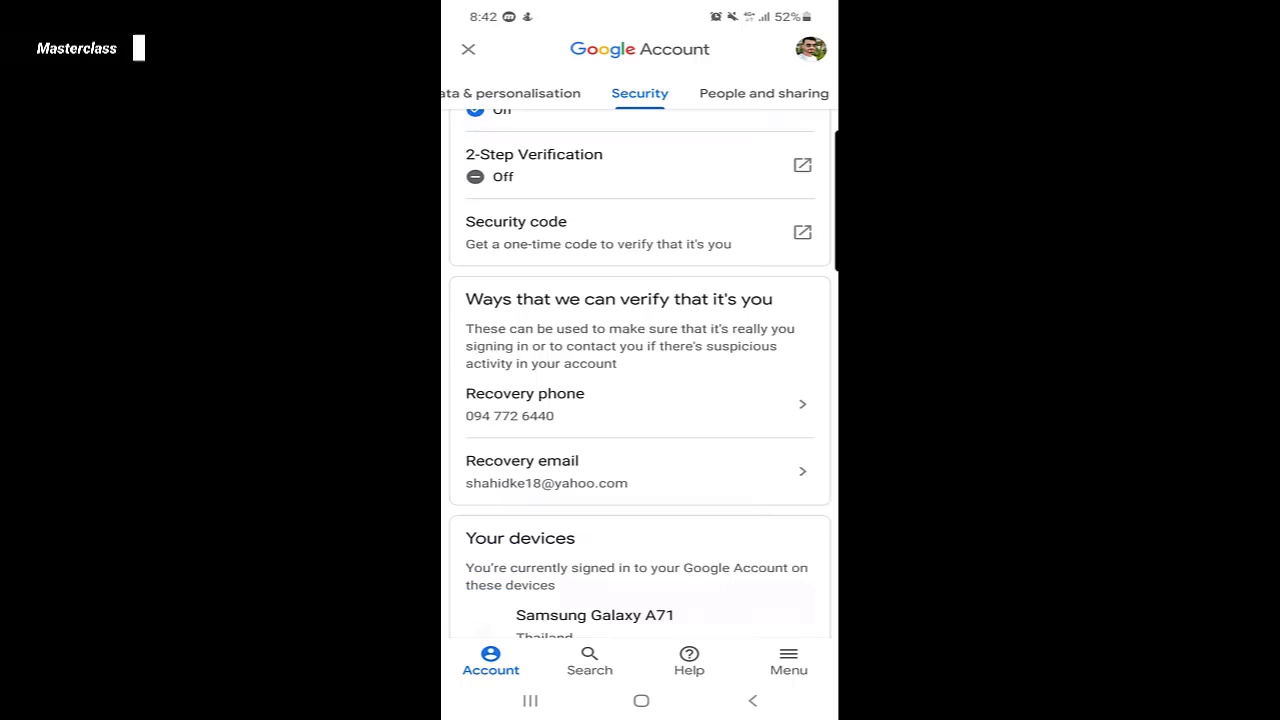
scroll("down", 3)
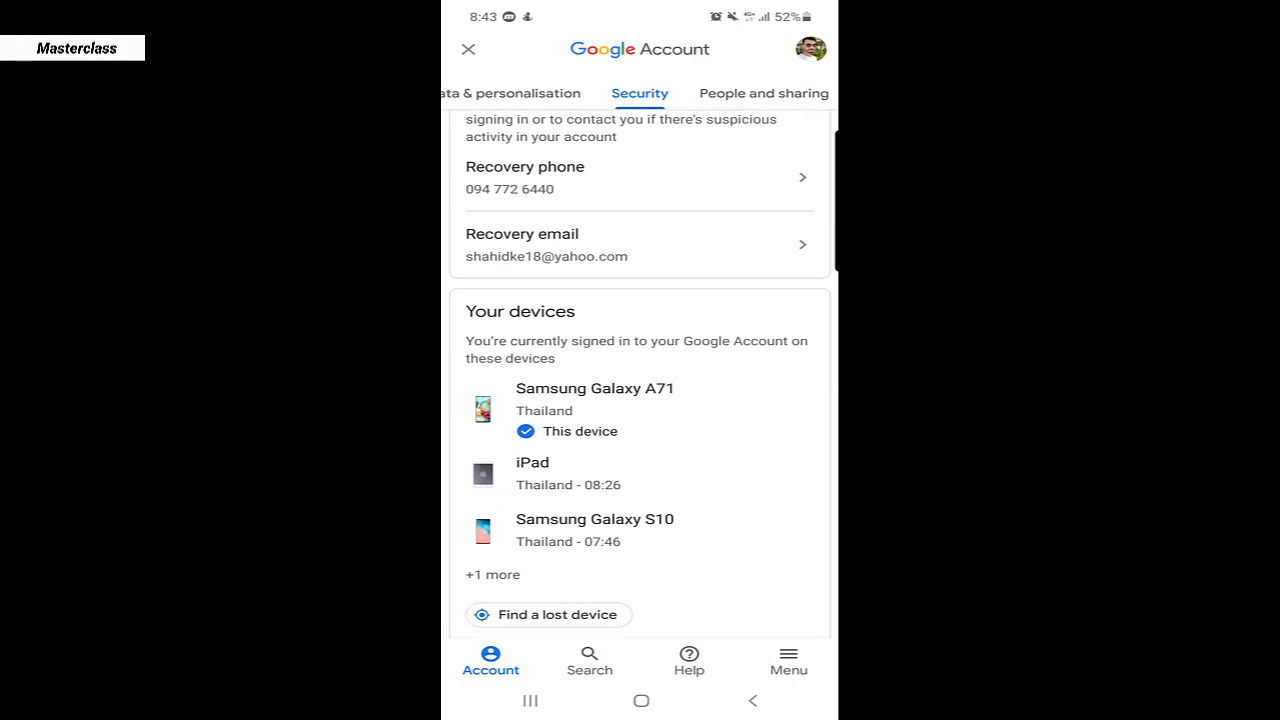
scroll("down", 3)
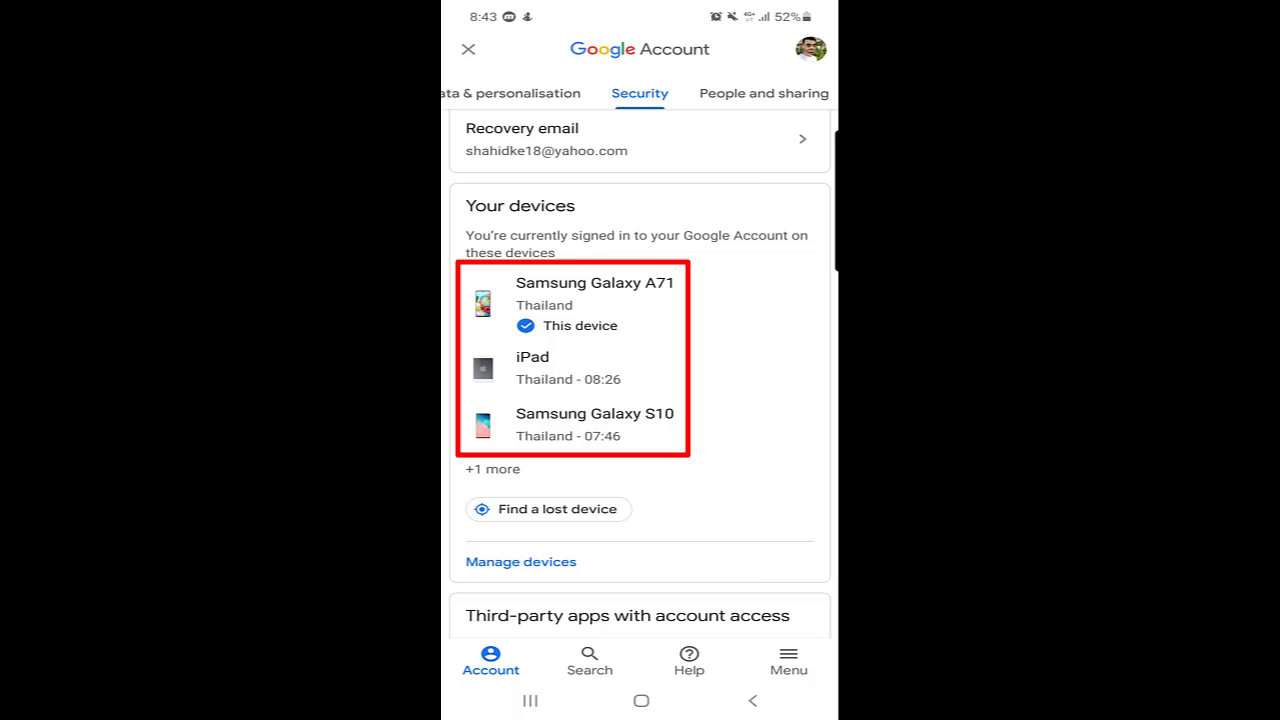
- Show all signed-in devices via 'Manage devices' and reach the Samsung Galaxy S8+
left_click(520, 561)
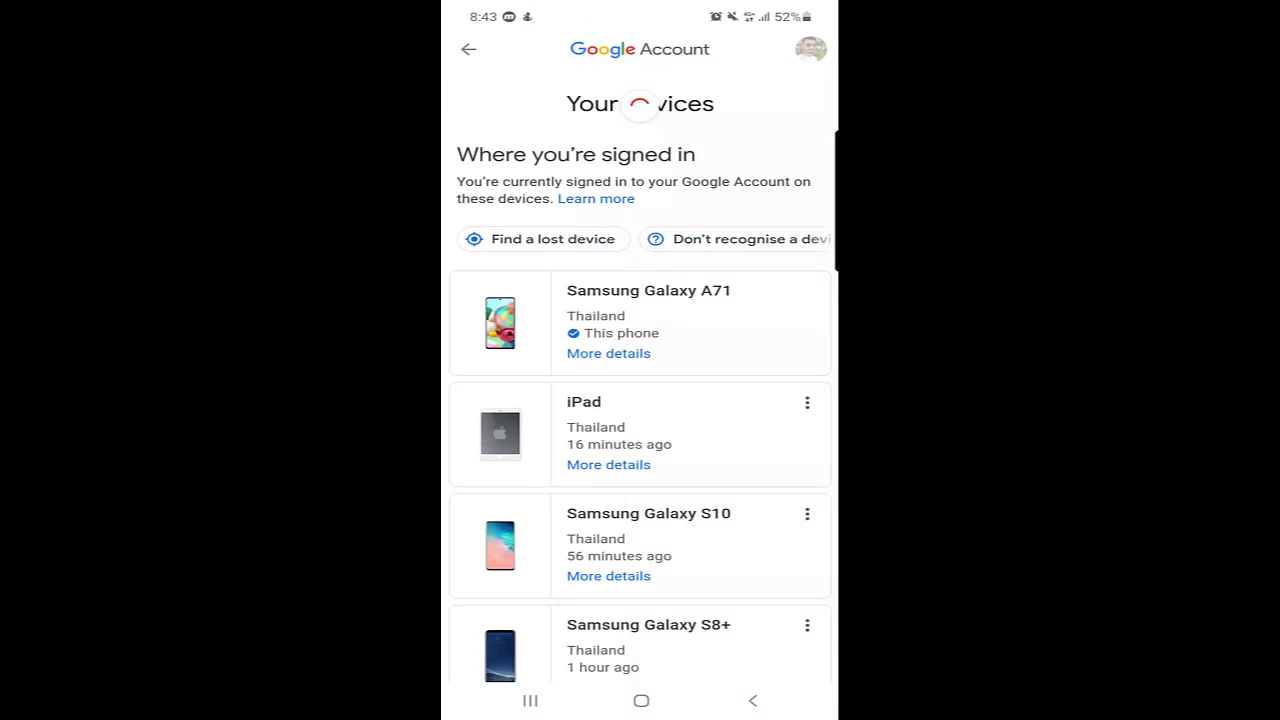
scroll("down", 3)
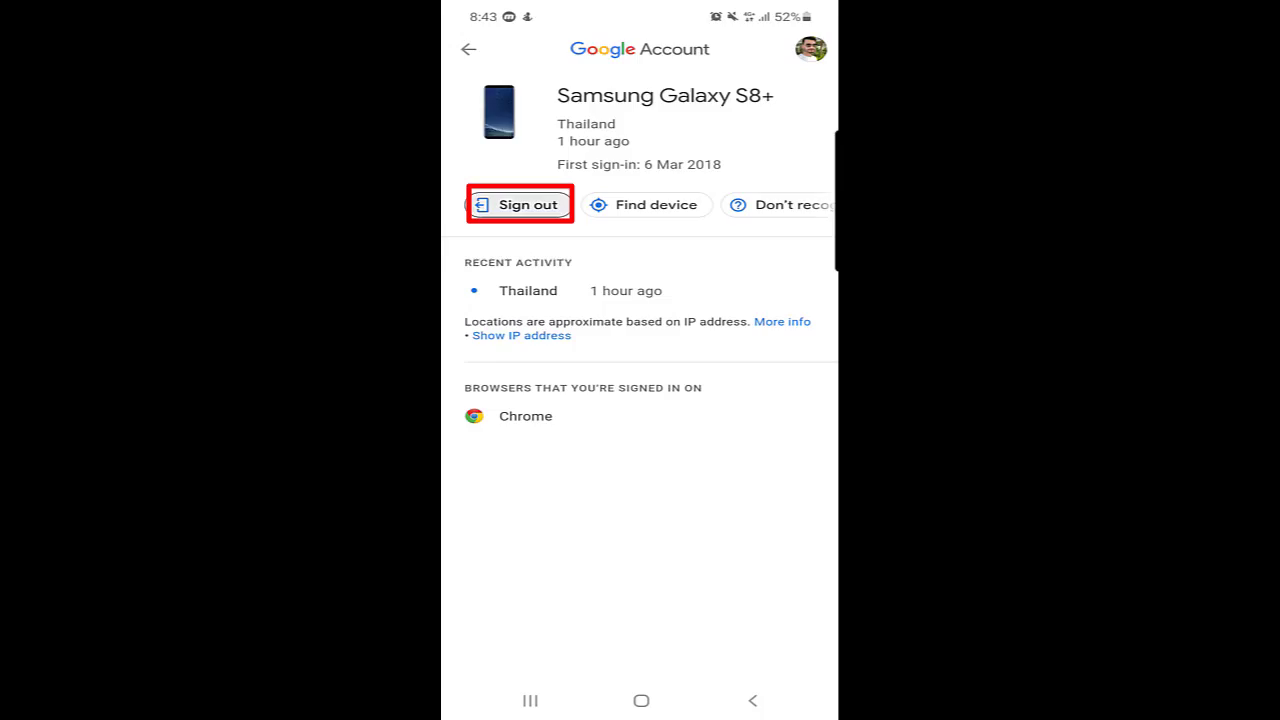
- Bring up the Galaxy S8+ sign-out confirmation, then back out without signing it out
left_click(519, 204)
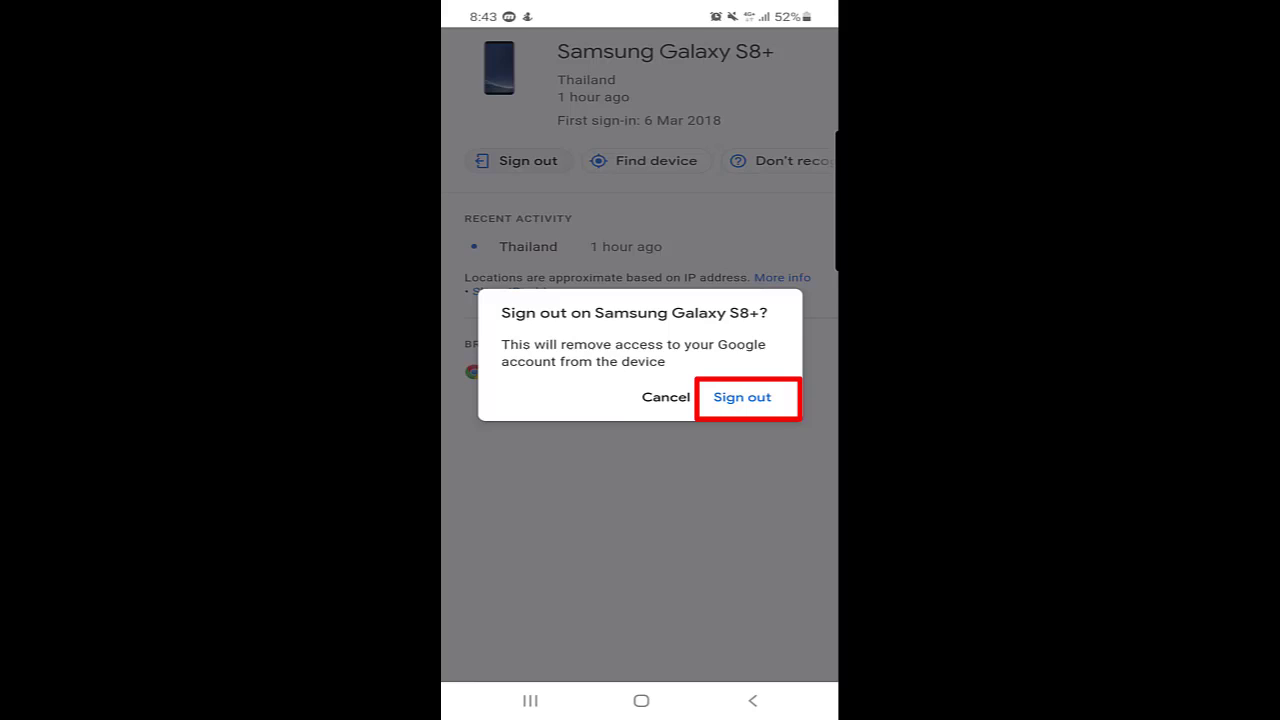
mouse_move(741, 397)
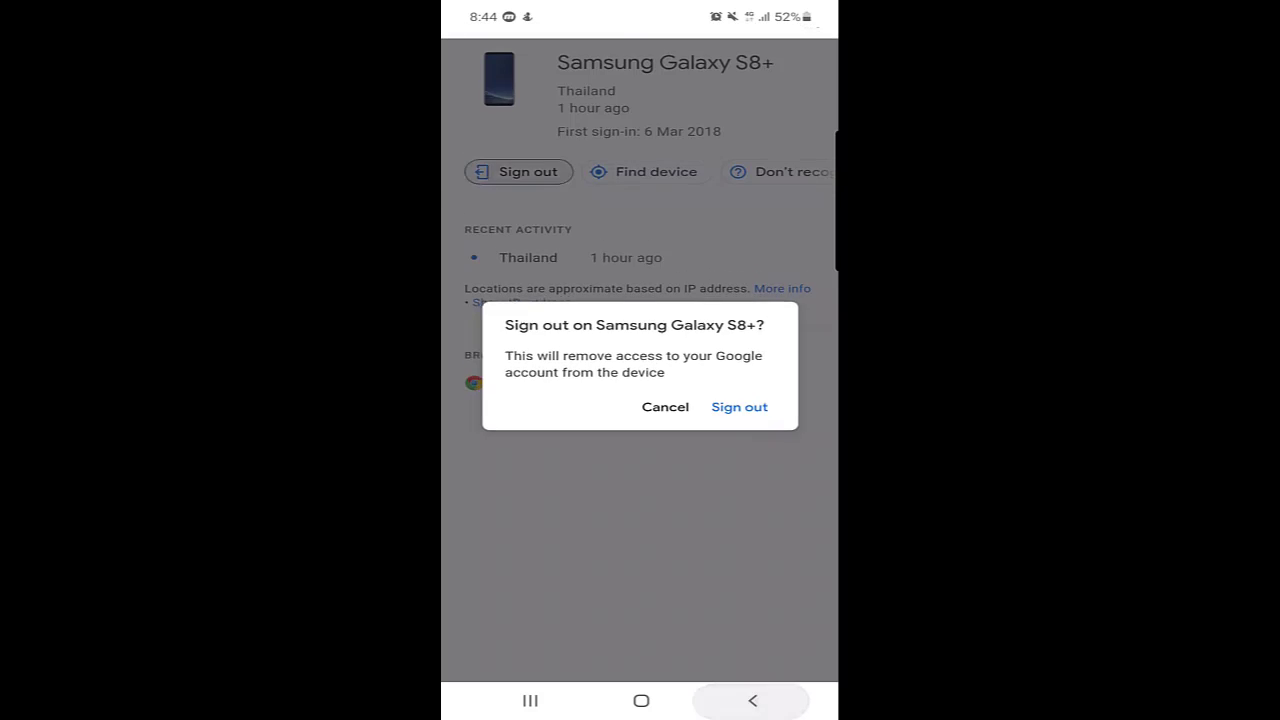
left_click(664, 407)
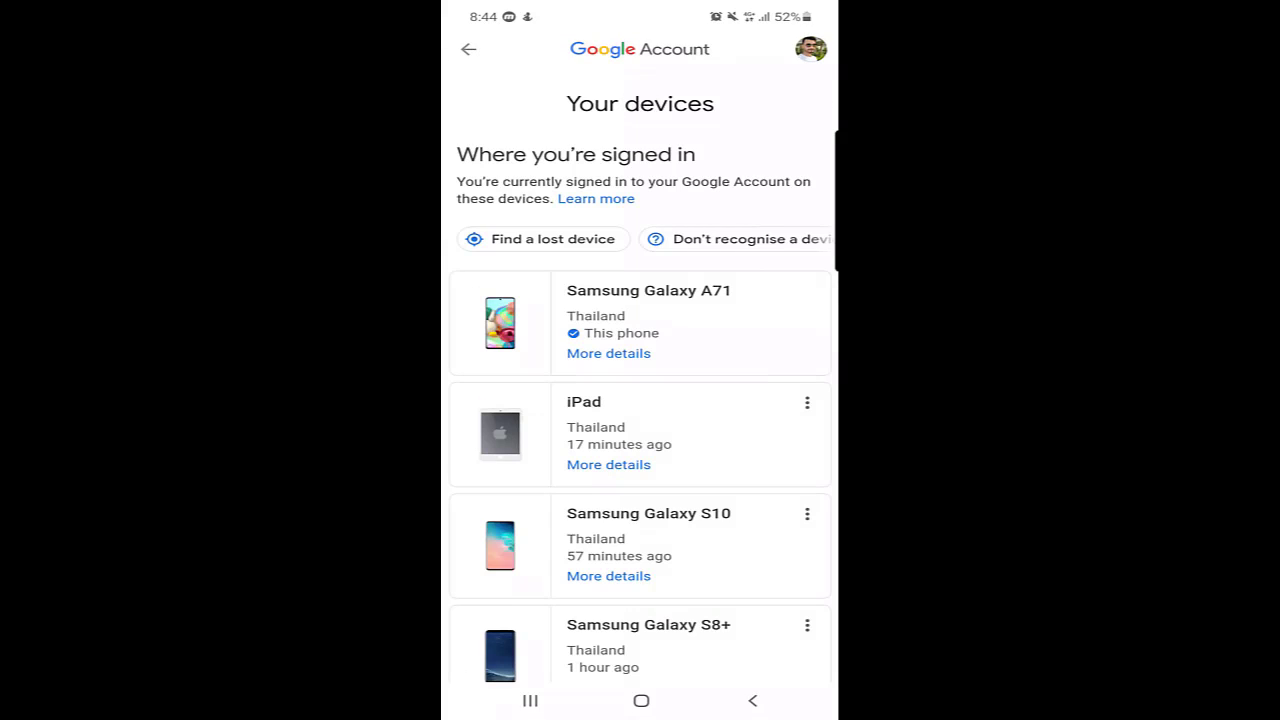
- Scroll the Security page down to 'Third-party apps with account access'
scroll("down", 3)
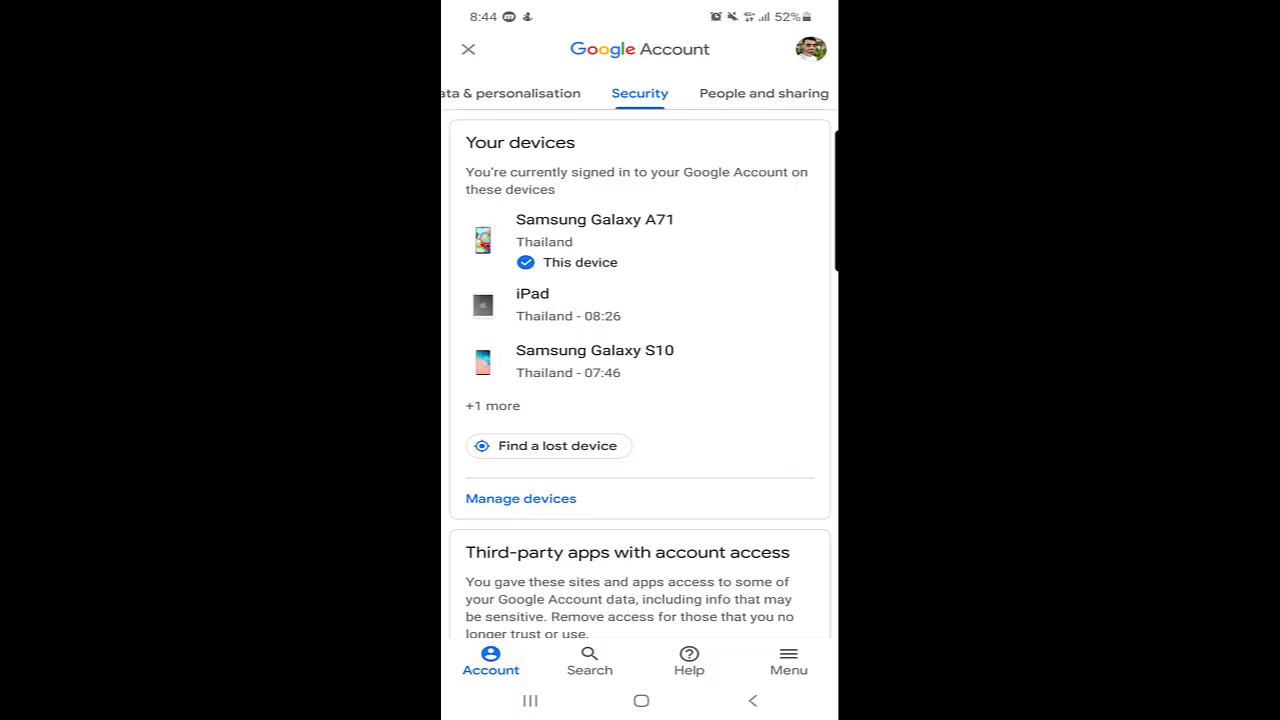
scroll("down", 3)
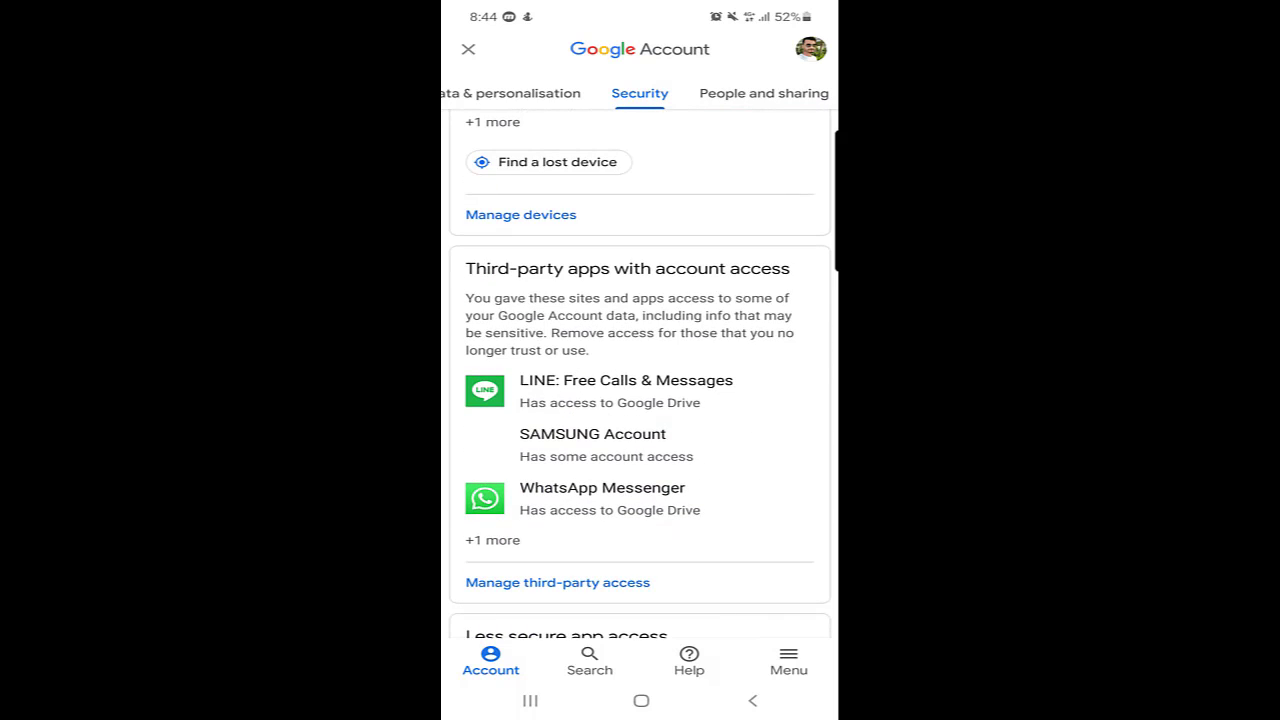
scroll("down", 3)
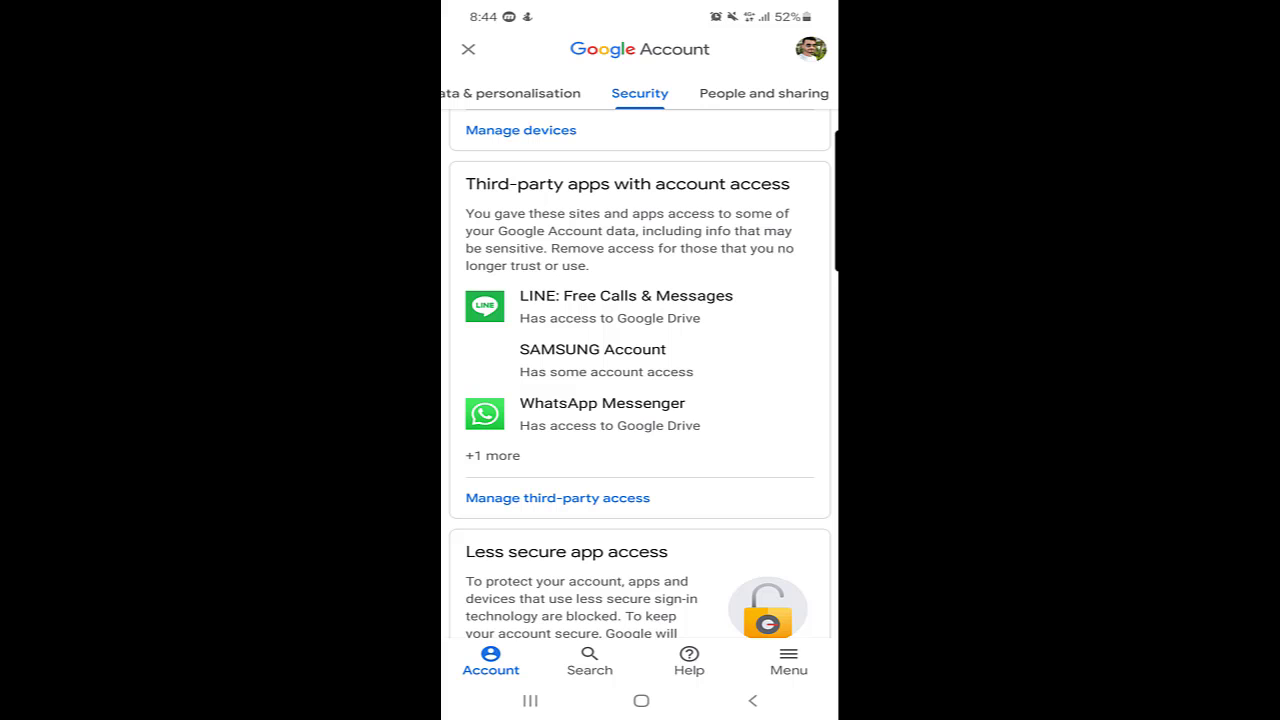
scroll("down", 3)
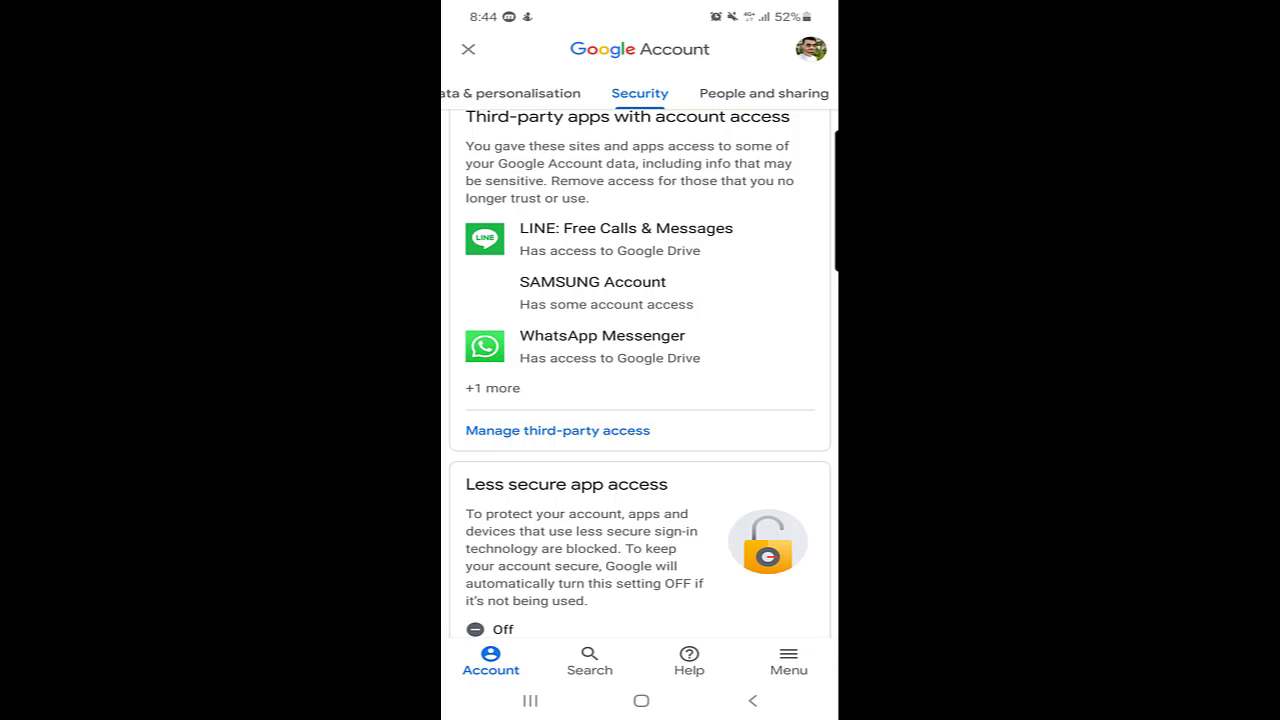
- Show all third-party apps and expand WhatsApp Messenger's details with its REMOVE ACCESS option
left_click(556, 430)
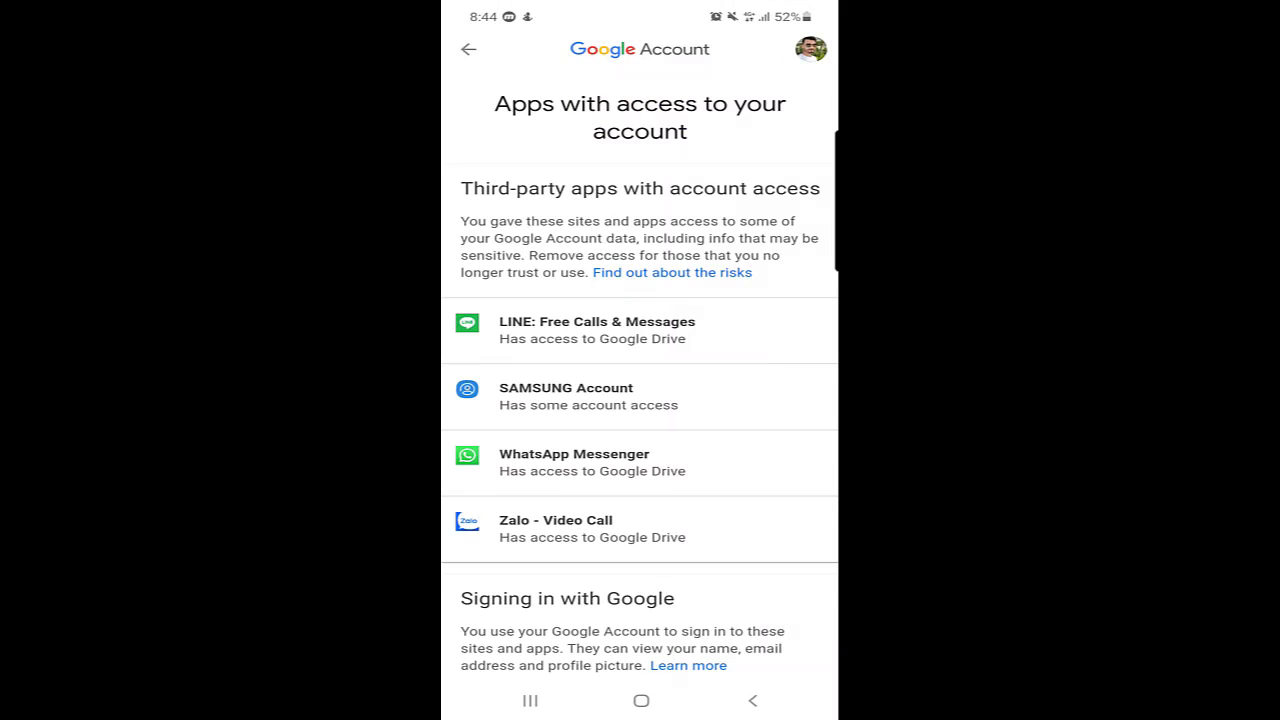
scroll("down", 3)
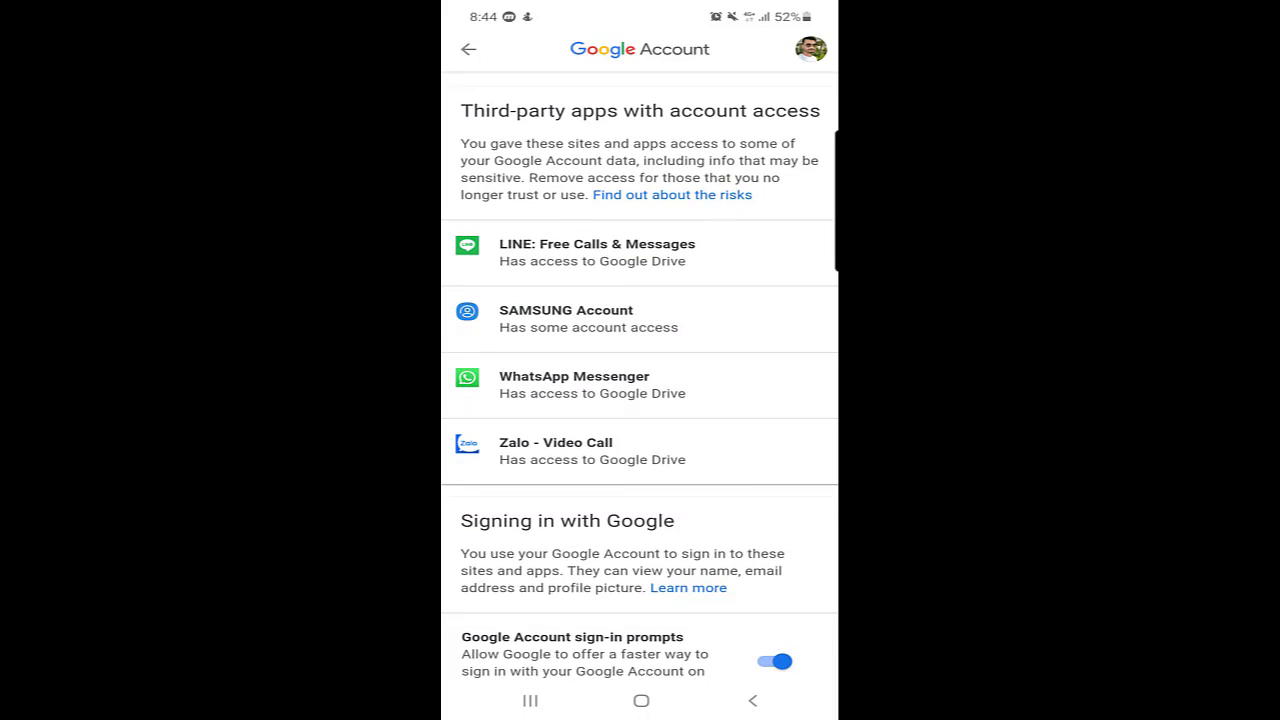
left_click(591, 384)
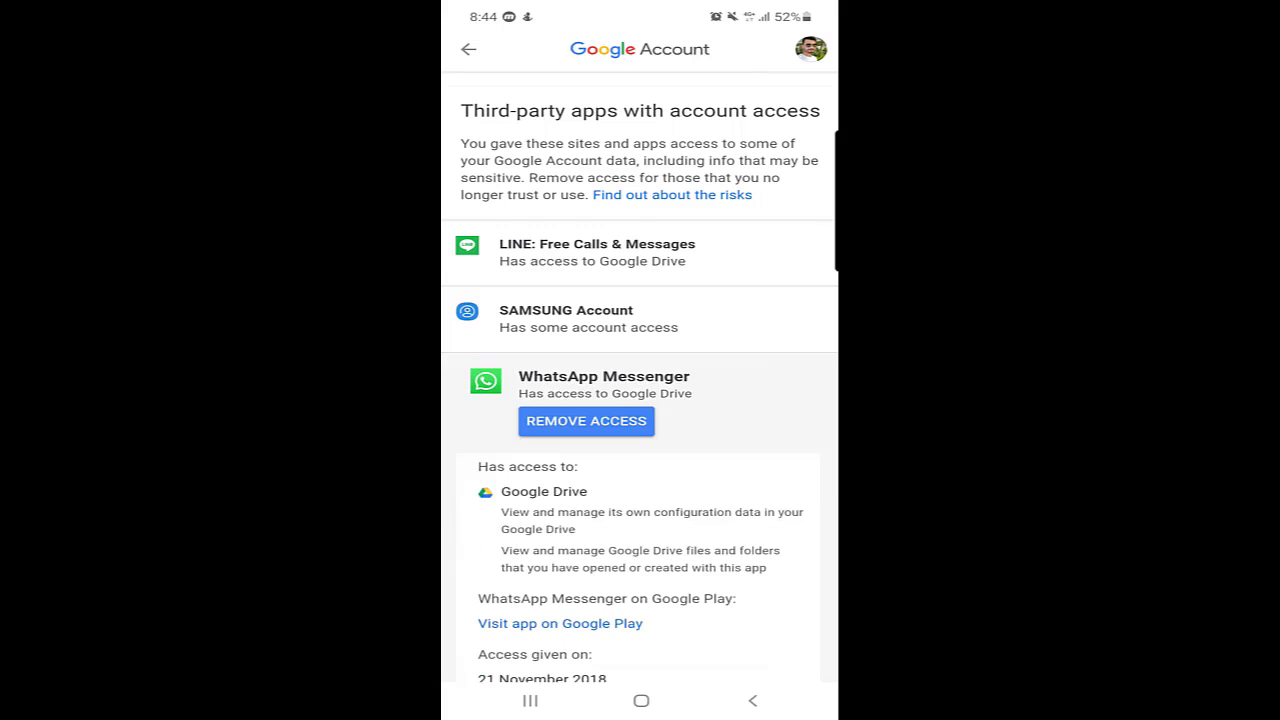